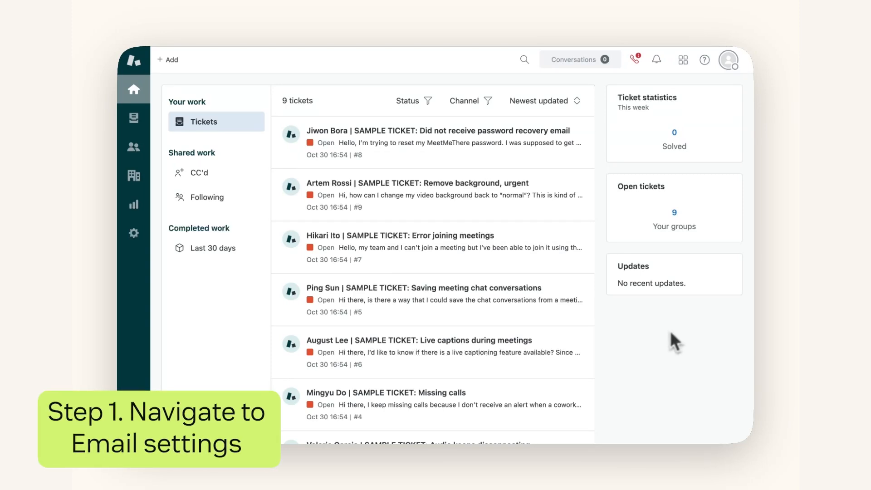
# - Show the Zendesk product switcher listing Support, Knowledge, Analytics and Admin Center
pyautogui.click(683, 59)
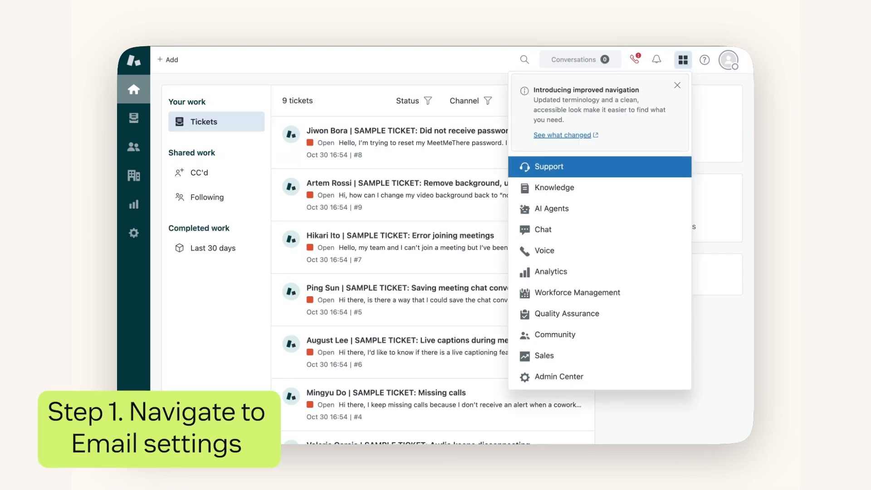
pyautogui.moveTo(590, 356)
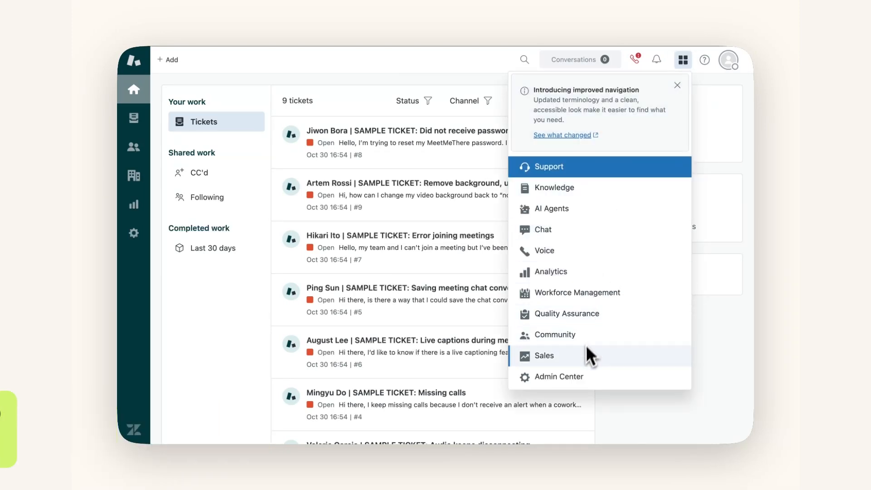
pyautogui.moveTo(583, 382)
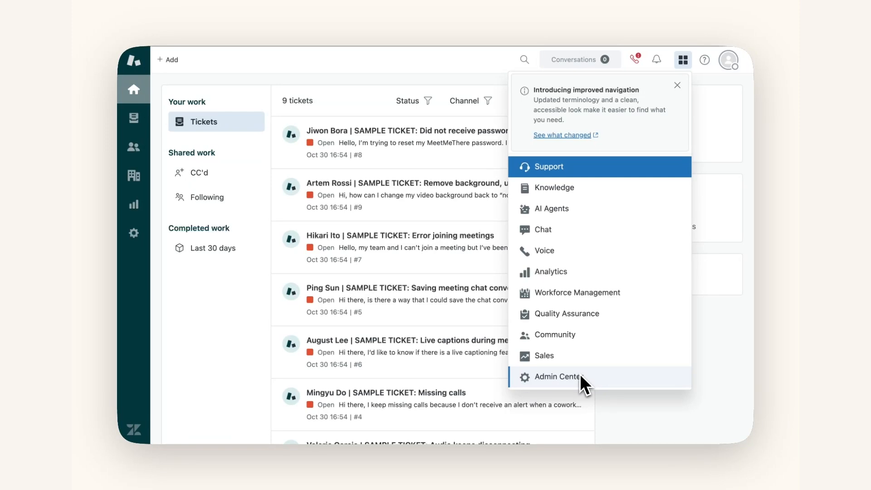
# - Go to Admin Center's Channels > Email settings showing the support addresses
pyautogui.click(557, 376)
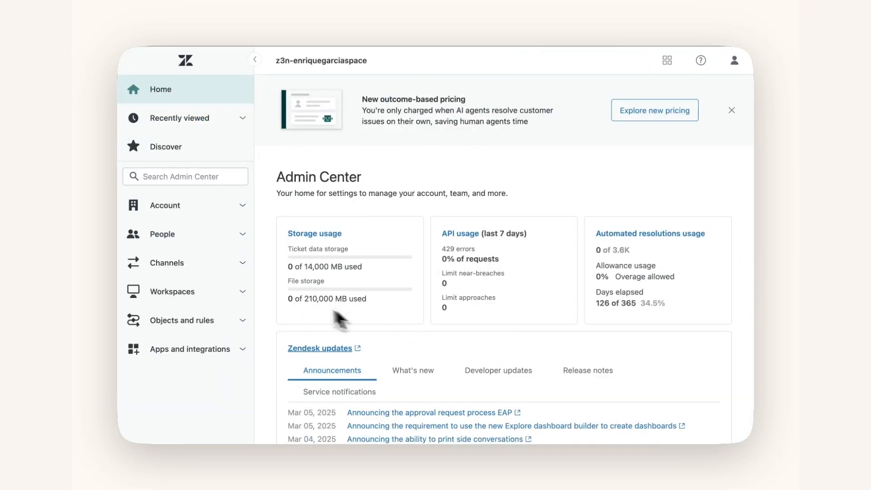
pyautogui.click(166, 263)
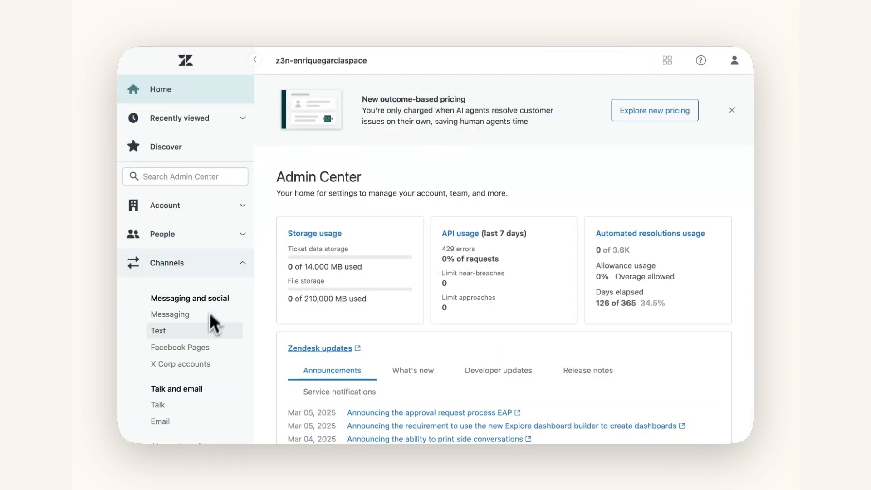
pyautogui.click(160, 421)
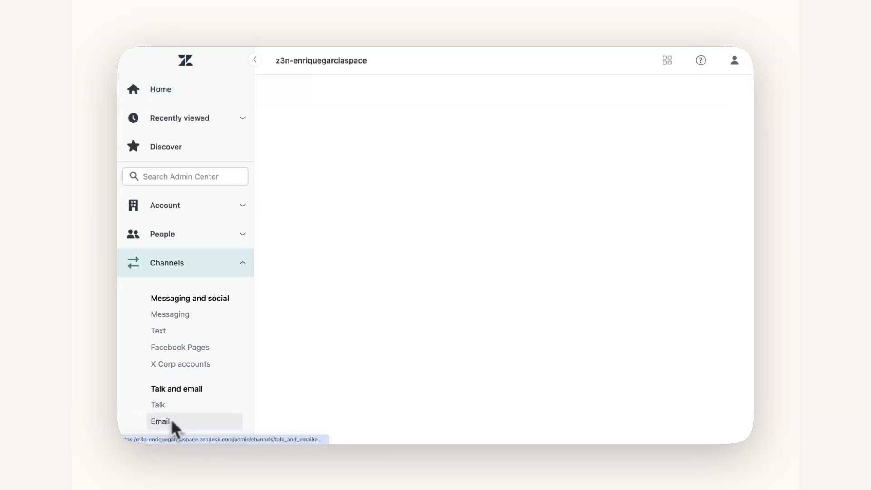
pyautogui.click(160, 421)
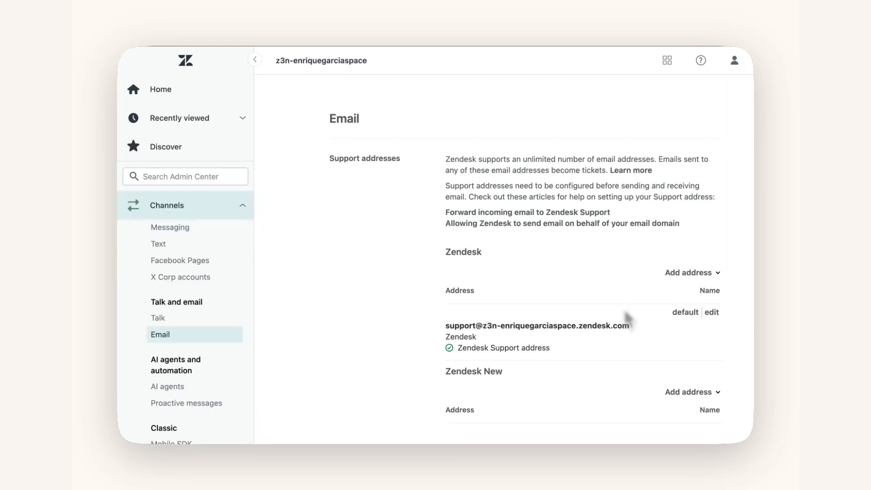
# - Start connecting an external support address using the Gmail connector
pyautogui.click(689, 273)
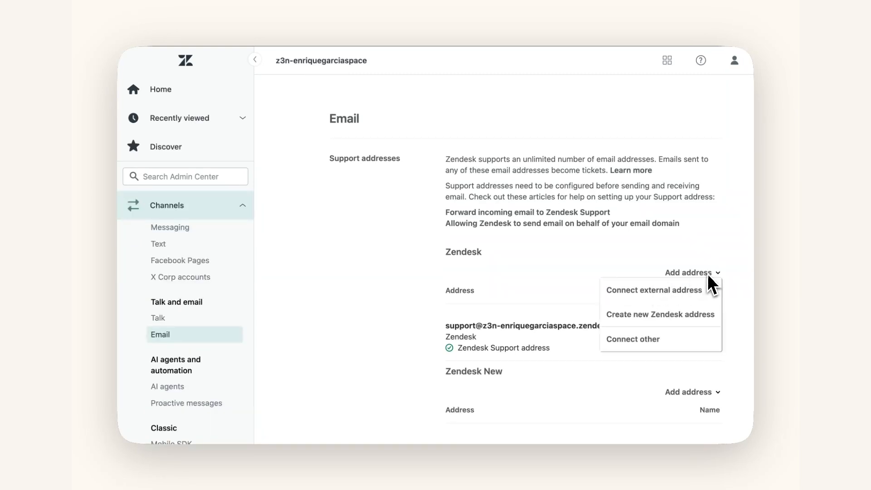
pyautogui.moveTo(671, 304)
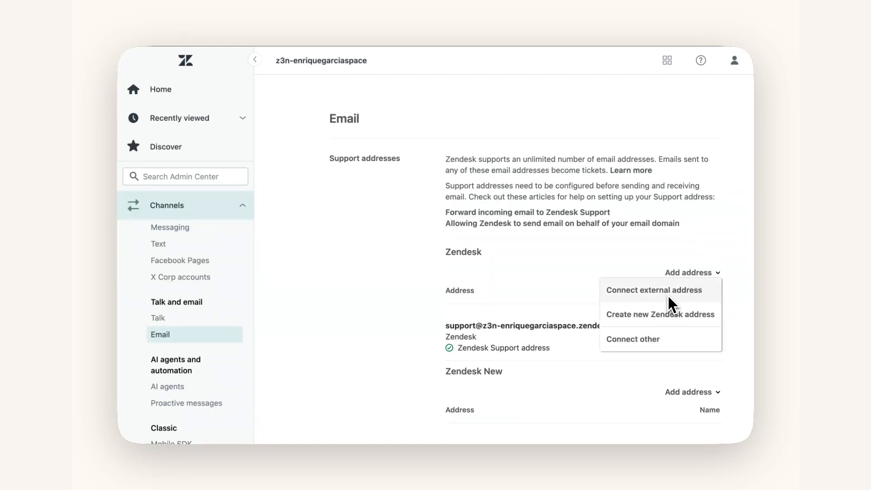
pyautogui.click(654, 289)
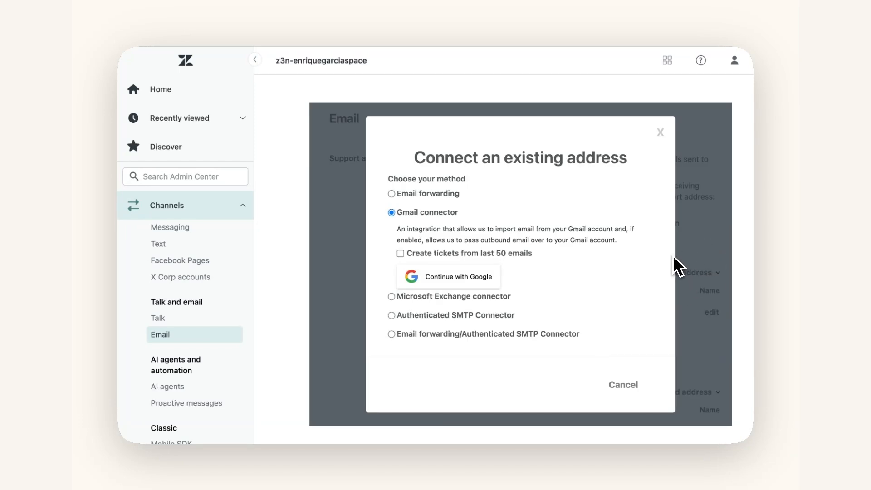
pyautogui.moveTo(404, 233)
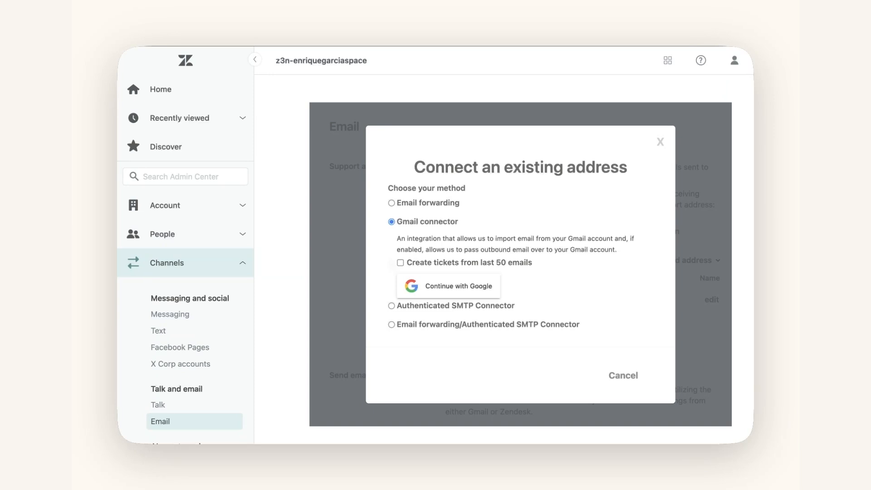
pyautogui.moveTo(457, 295)
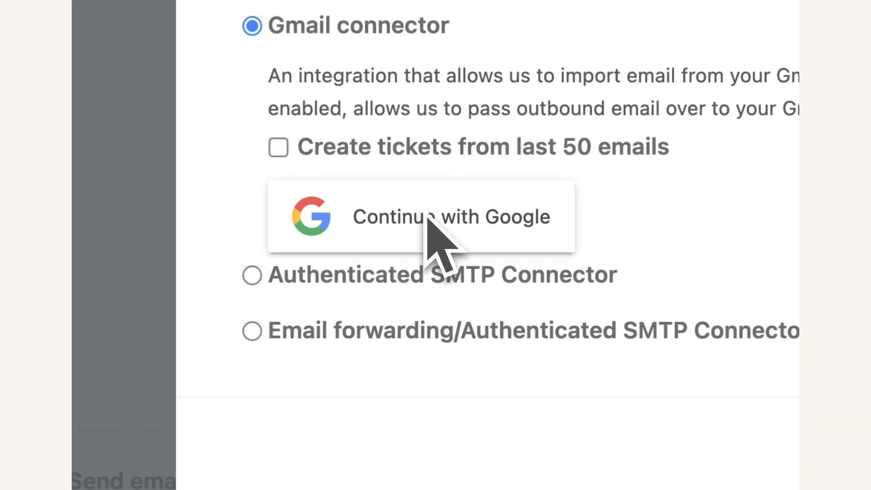
# - Sign in with Google and grant Zendesk Connector for Email access to the Gmail account
pyautogui.click(420, 216)
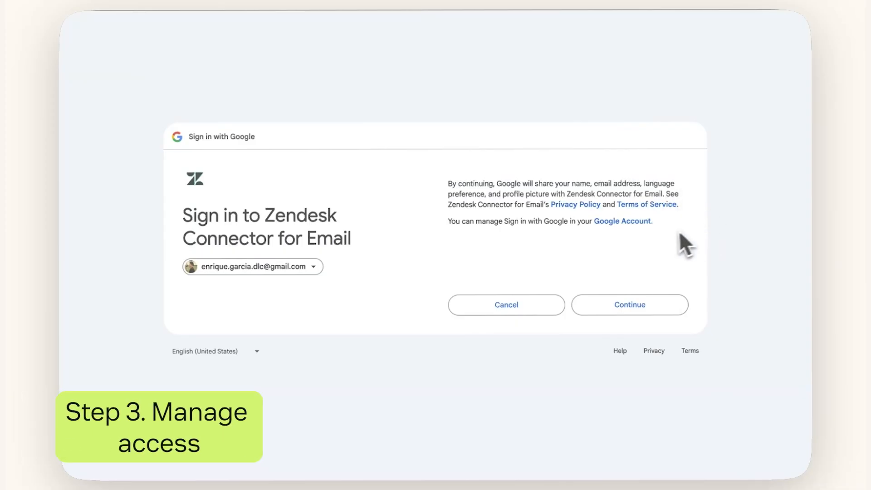
pyautogui.moveTo(655, 269)
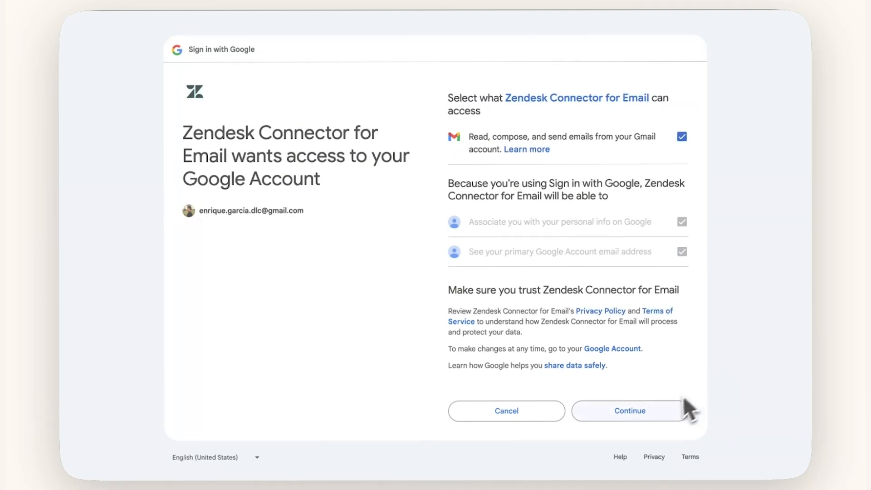
pyautogui.click(629, 411)
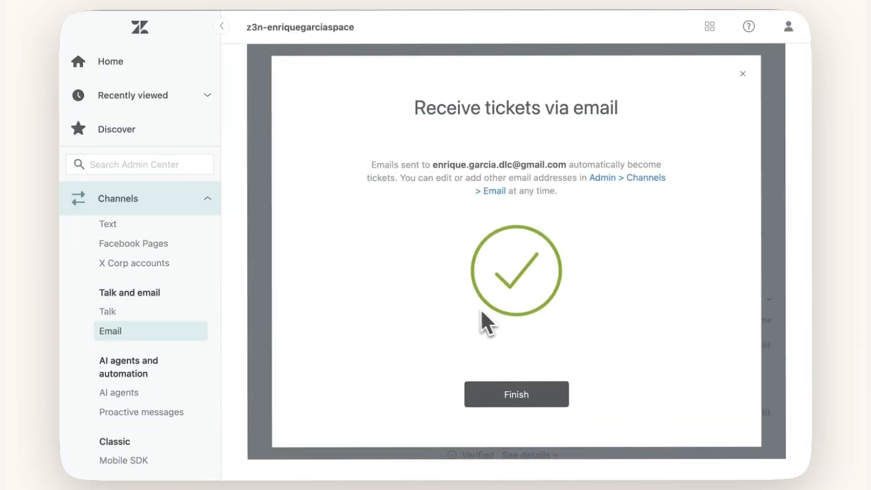
pyautogui.moveTo(516, 394)
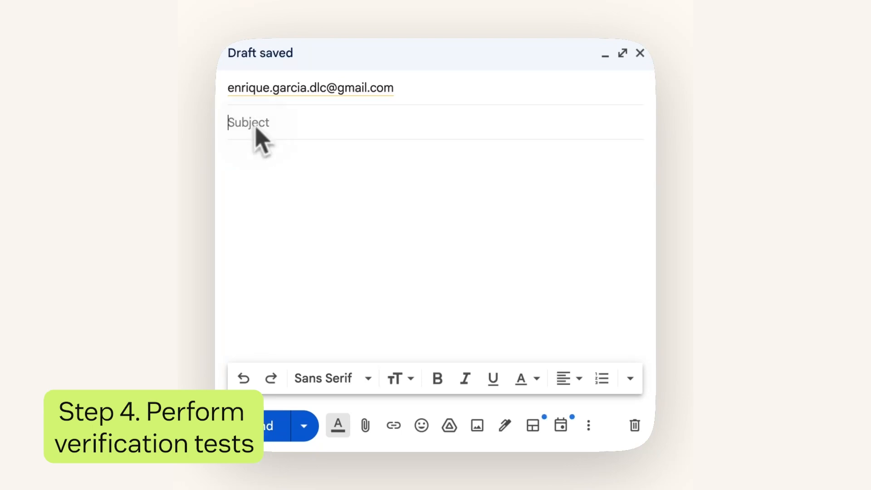
# - Send a Gmail test email 'Update to my order' saying 'Hi there, I have a question'
pyautogui.write('Update')
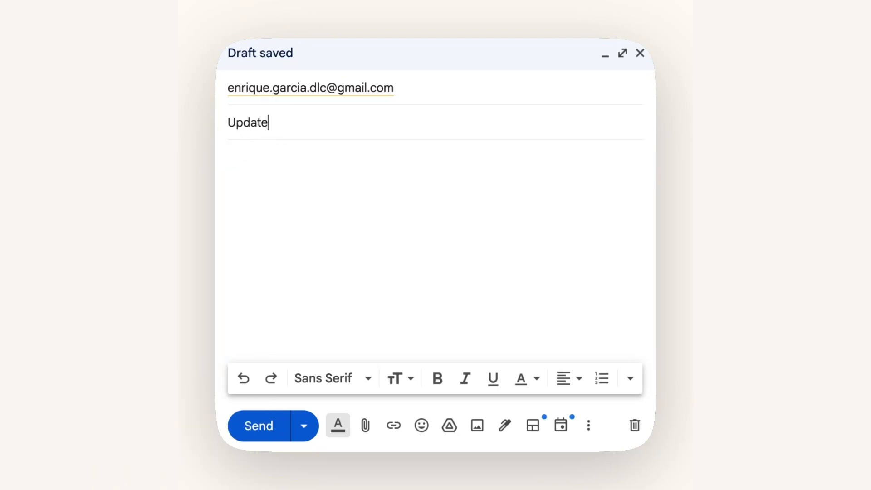
pyautogui.write('to my order')
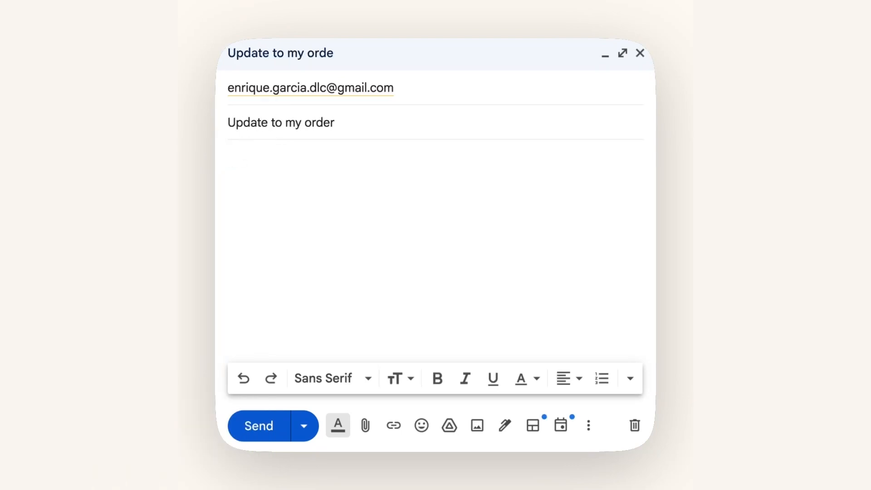
pyautogui.write('Hi')
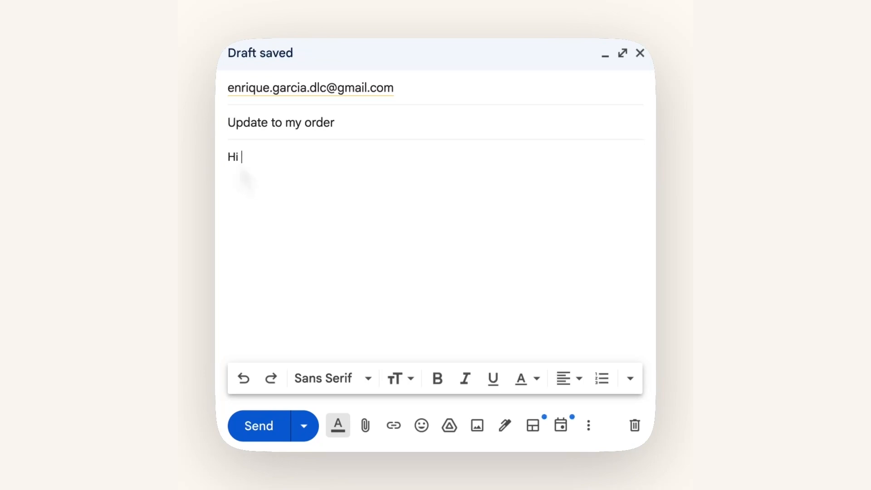
pyautogui.write('there, I have a question about my order.')
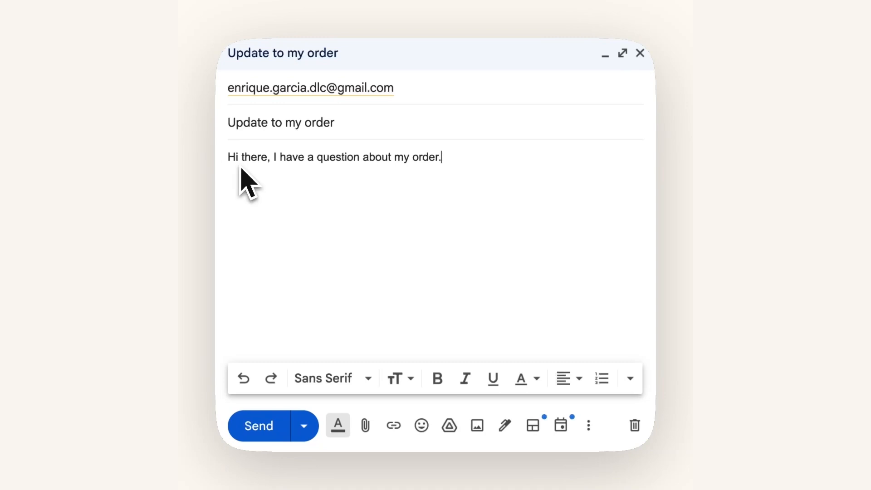
pyautogui.moveTo(294, 361)
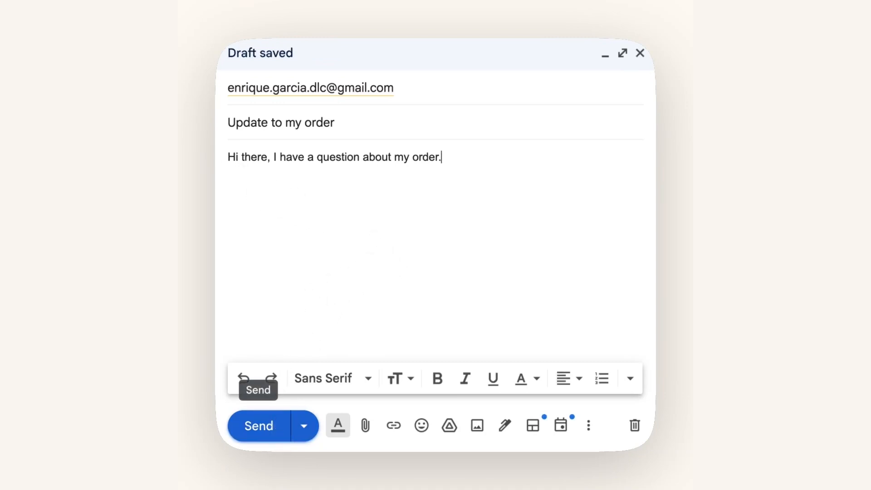
pyautogui.click(258, 425)
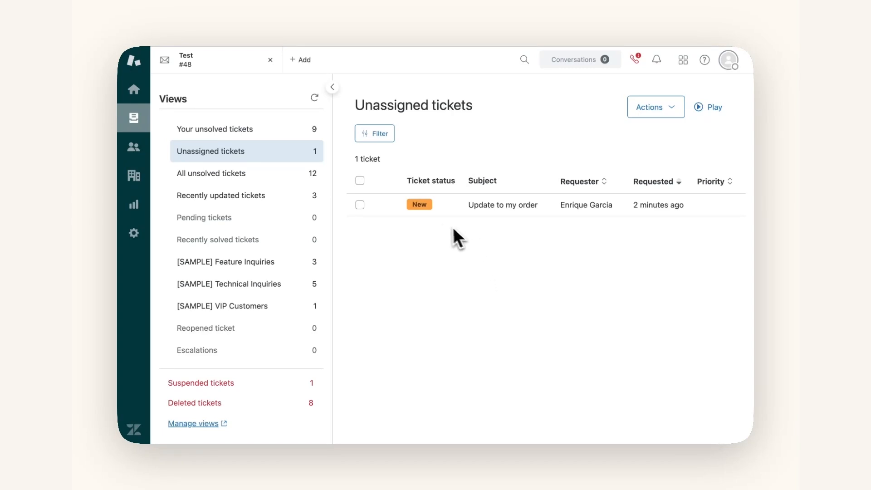
pyautogui.moveTo(503, 211)
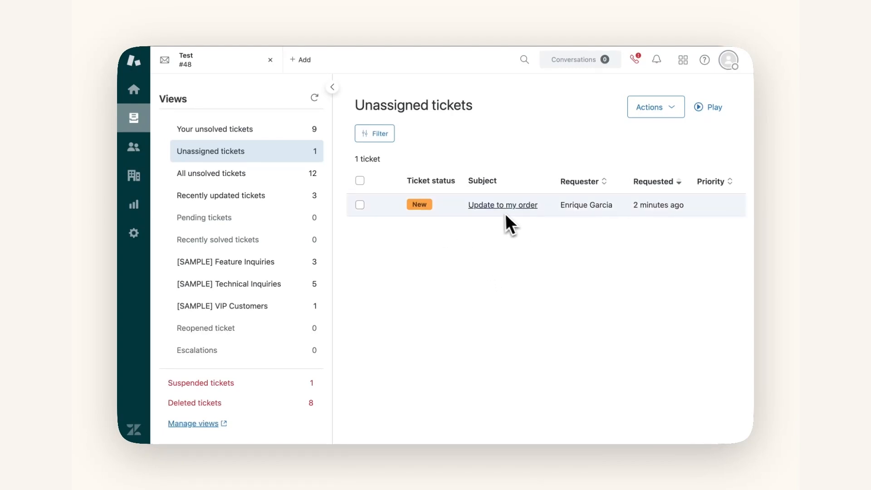
# - Reply 'Thank you for your message!' publicly on ticket #51 and submit the update
pyautogui.click(501, 205)
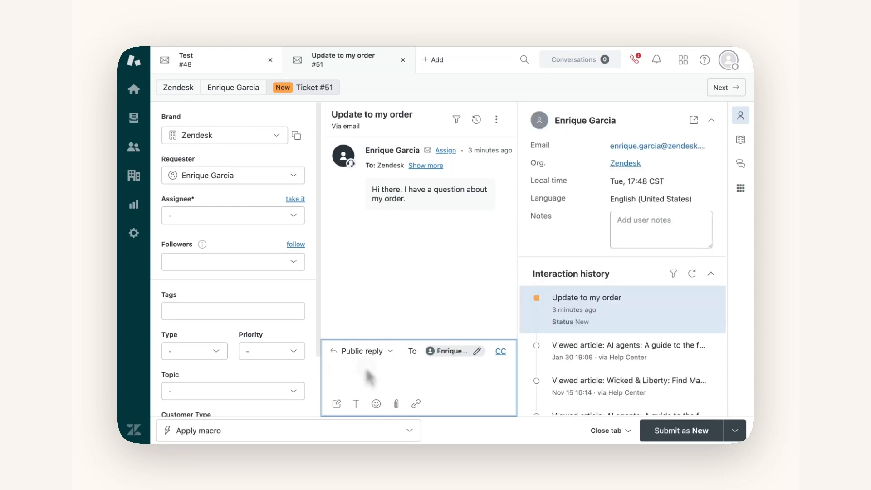
pyautogui.write('Thank')
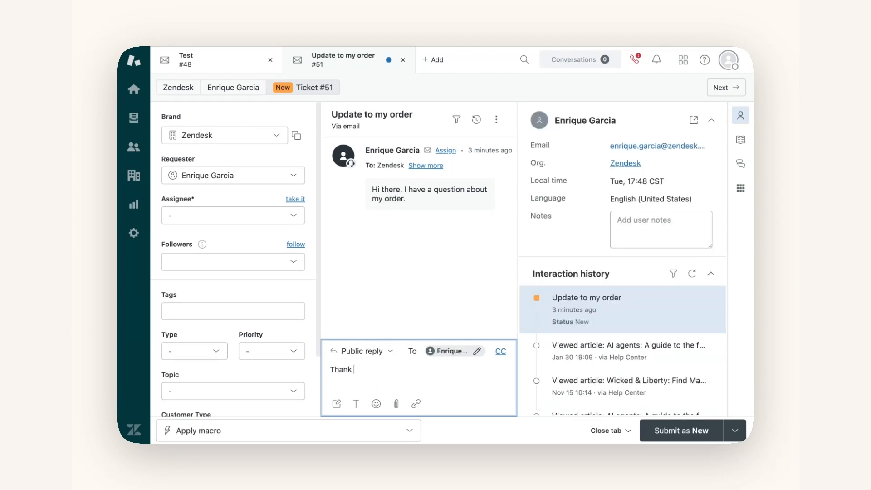
pyautogui.write('you for your mes')
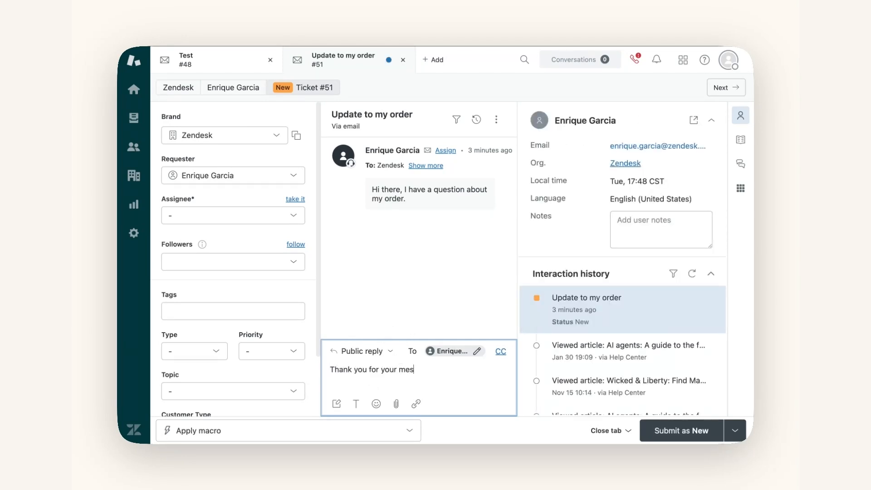
pyautogui.click(736, 431)
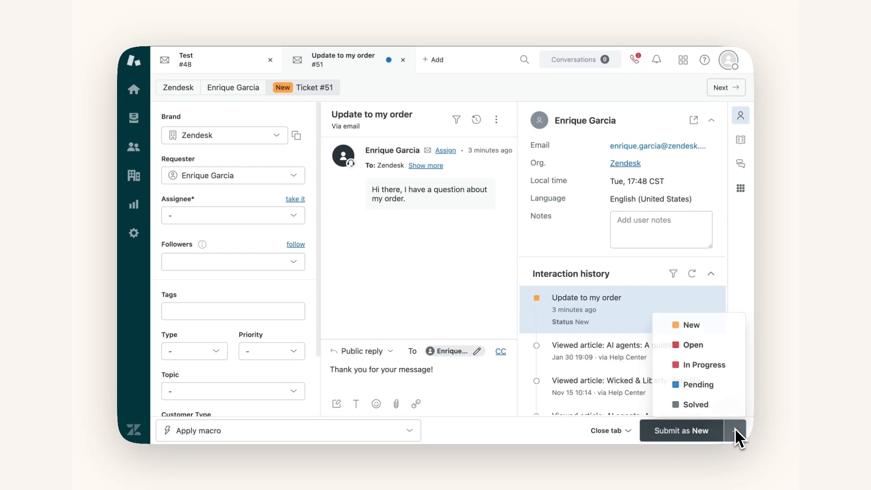
pyautogui.click(680, 430)
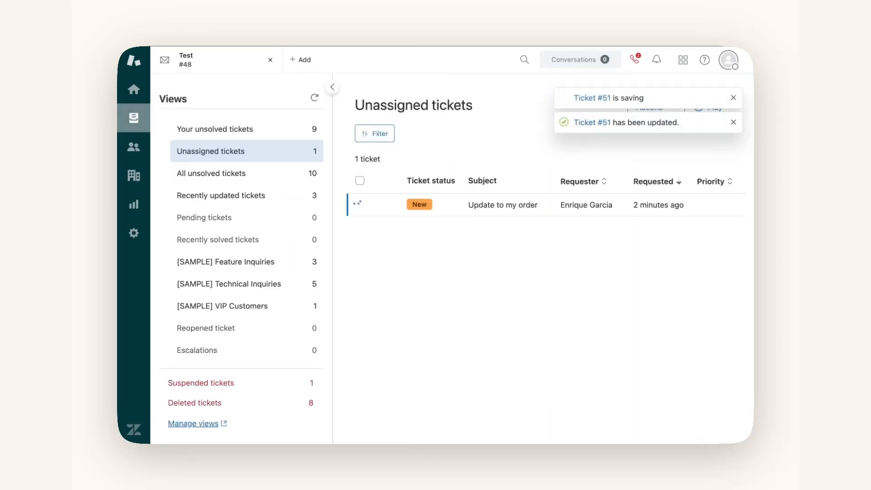